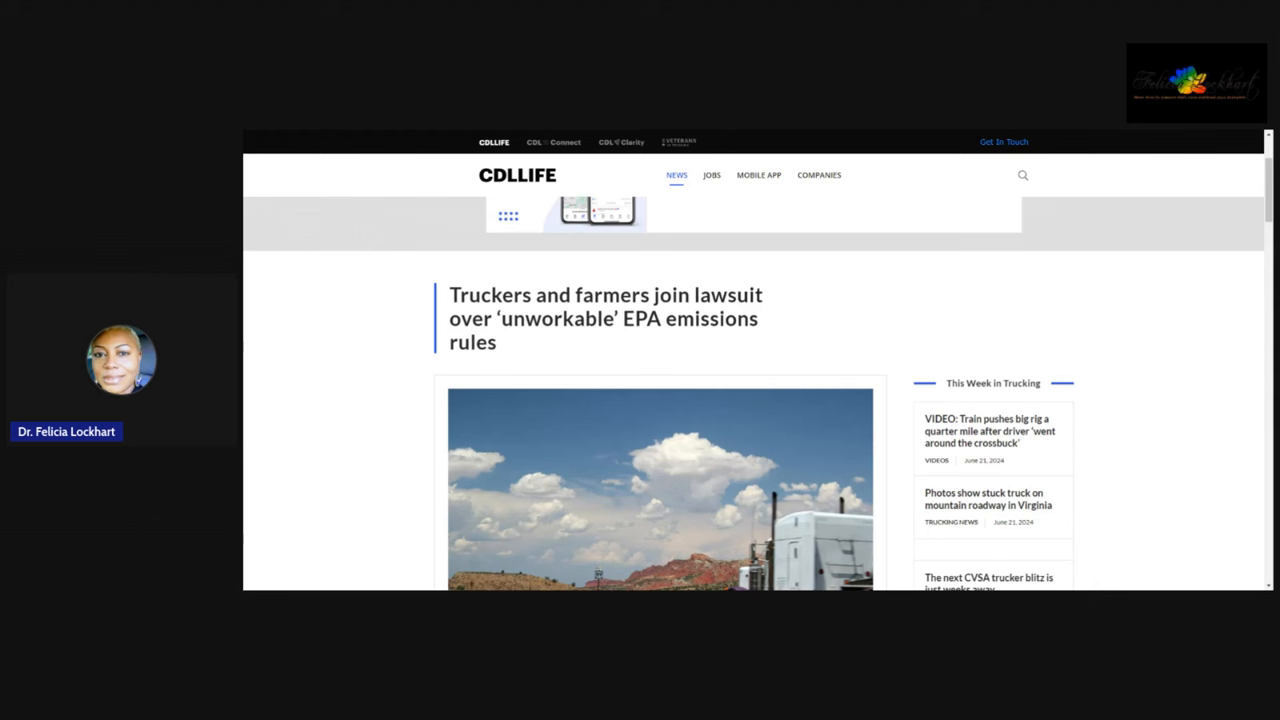
pyautogui.moveTo(1071, 366)
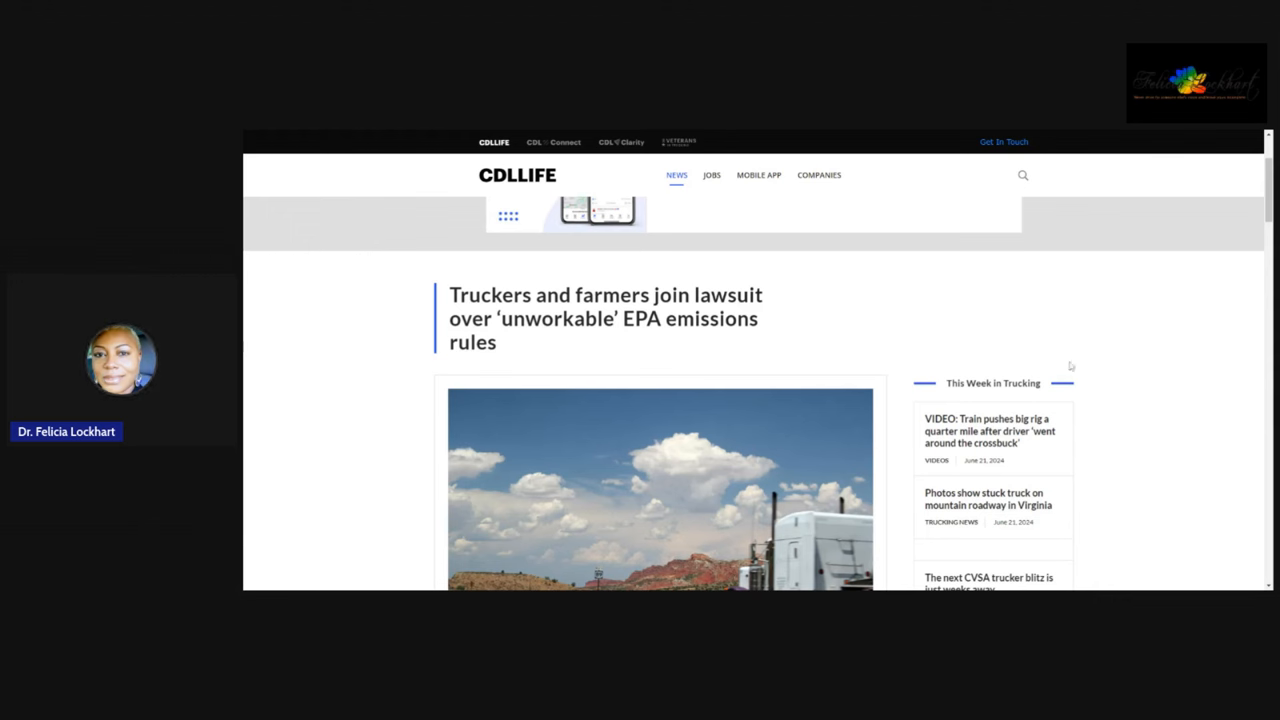
pyautogui.scroll(-3)
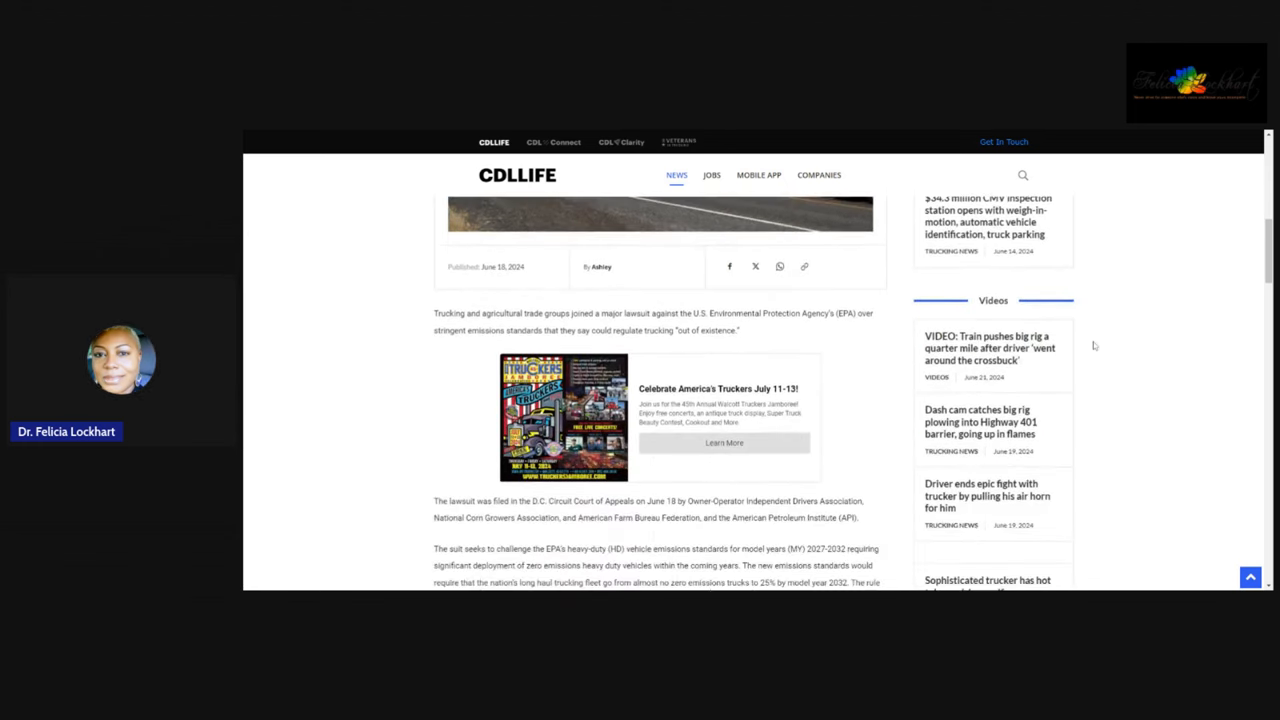
pyautogui.scroll(-3)
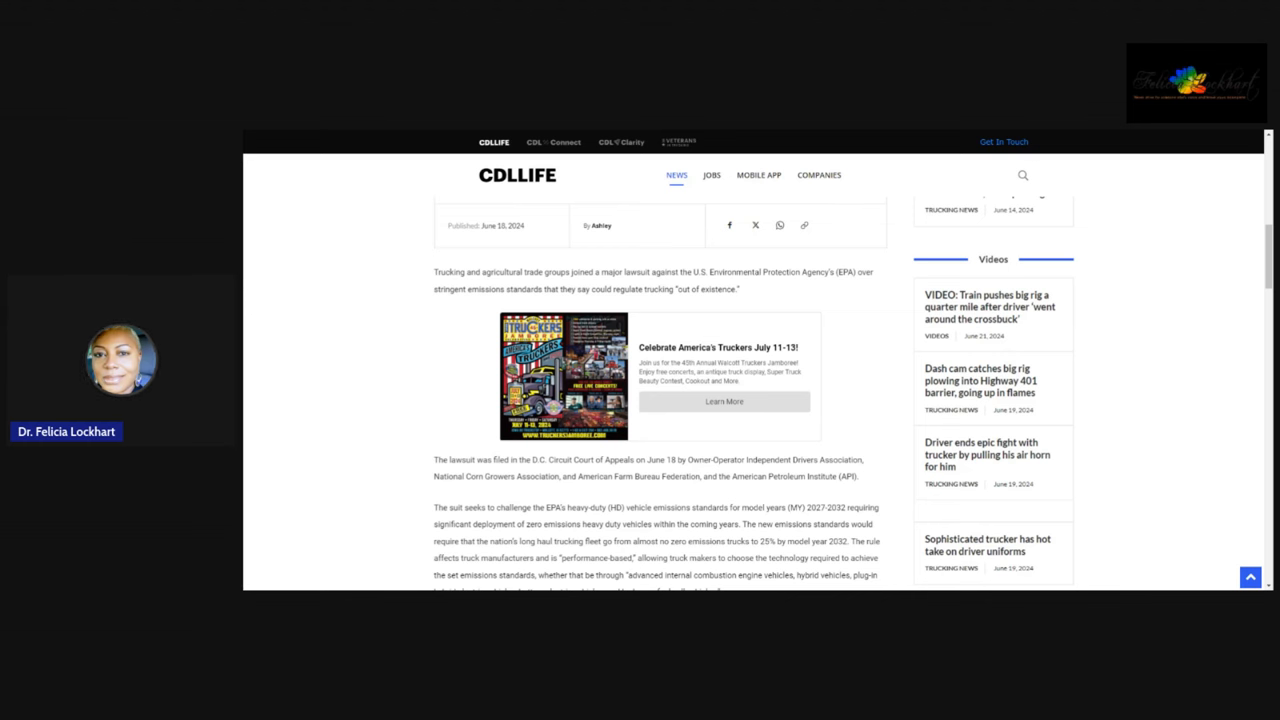
pyautogui.scroll(-3)
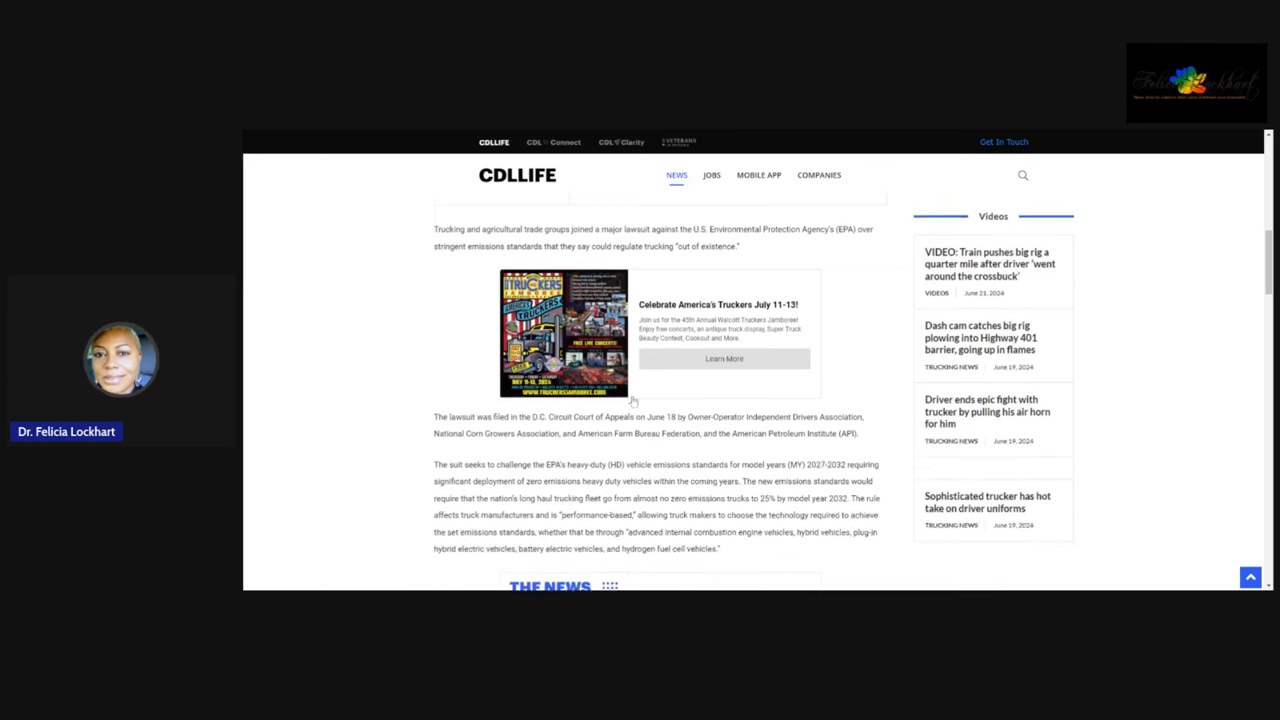
pyautogui.scroll(-3)
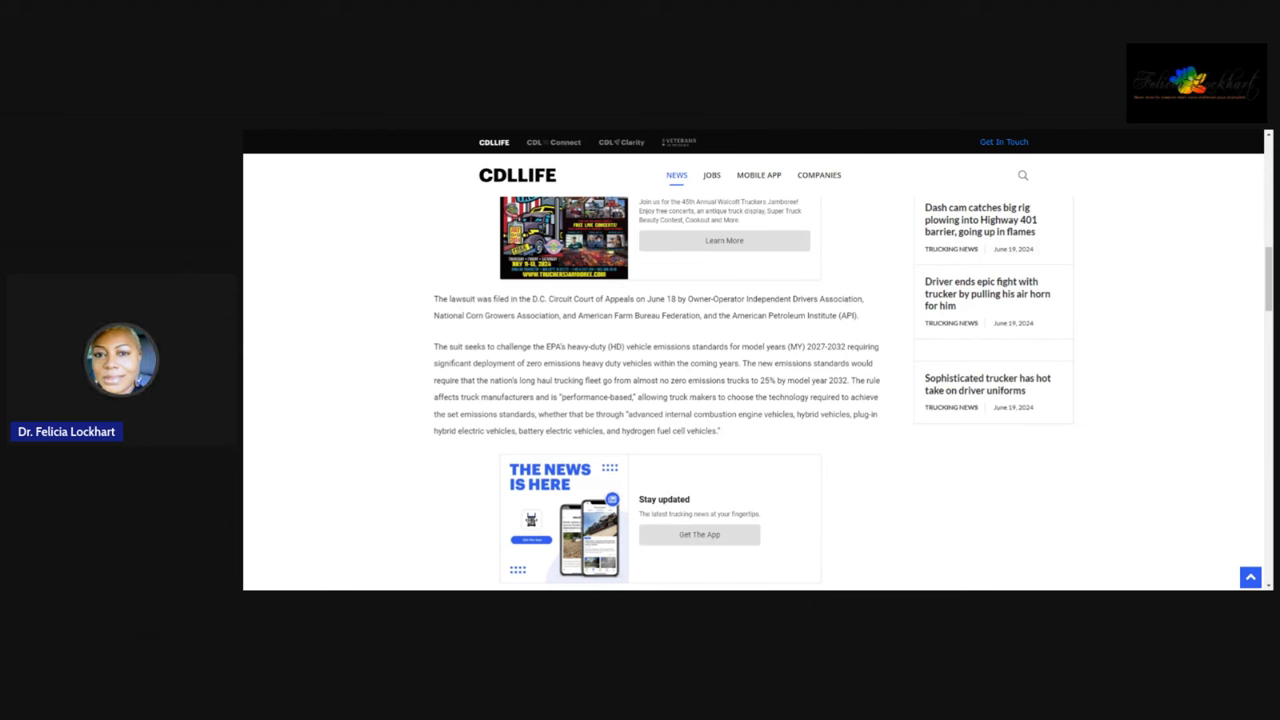
pyautogui.moveTo(881, 441)
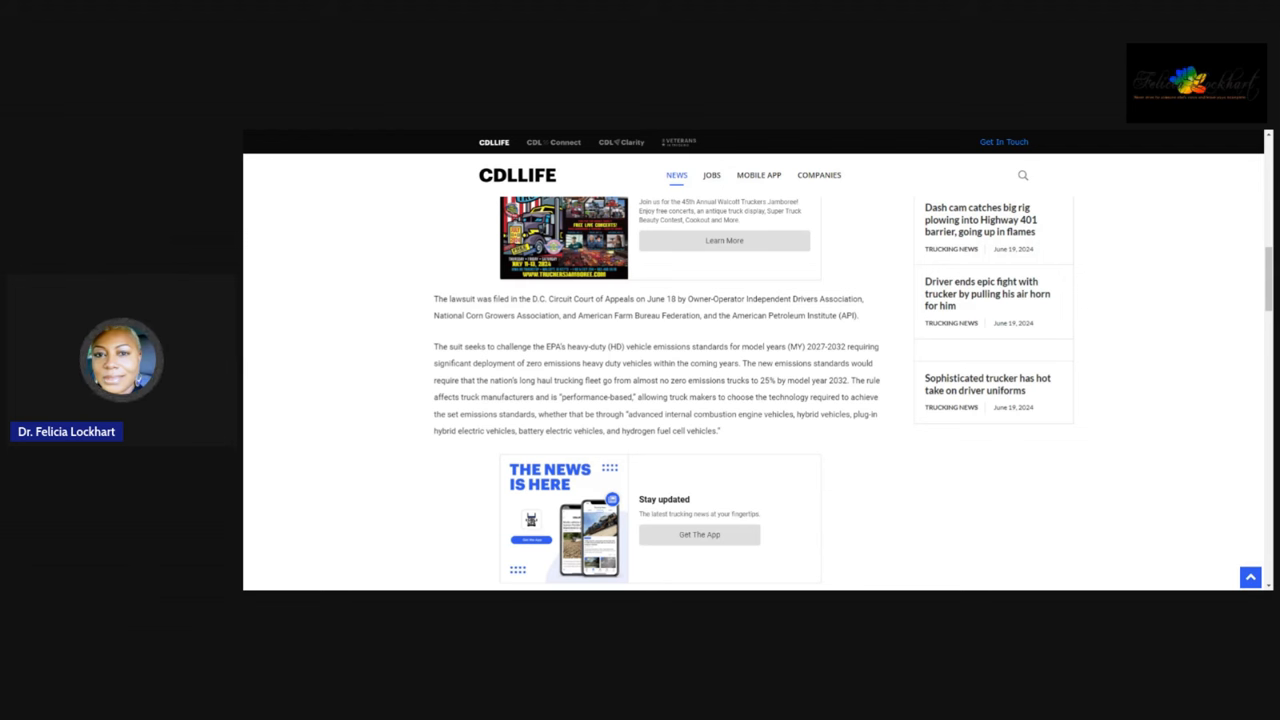
pyautogui.scroll(-3)
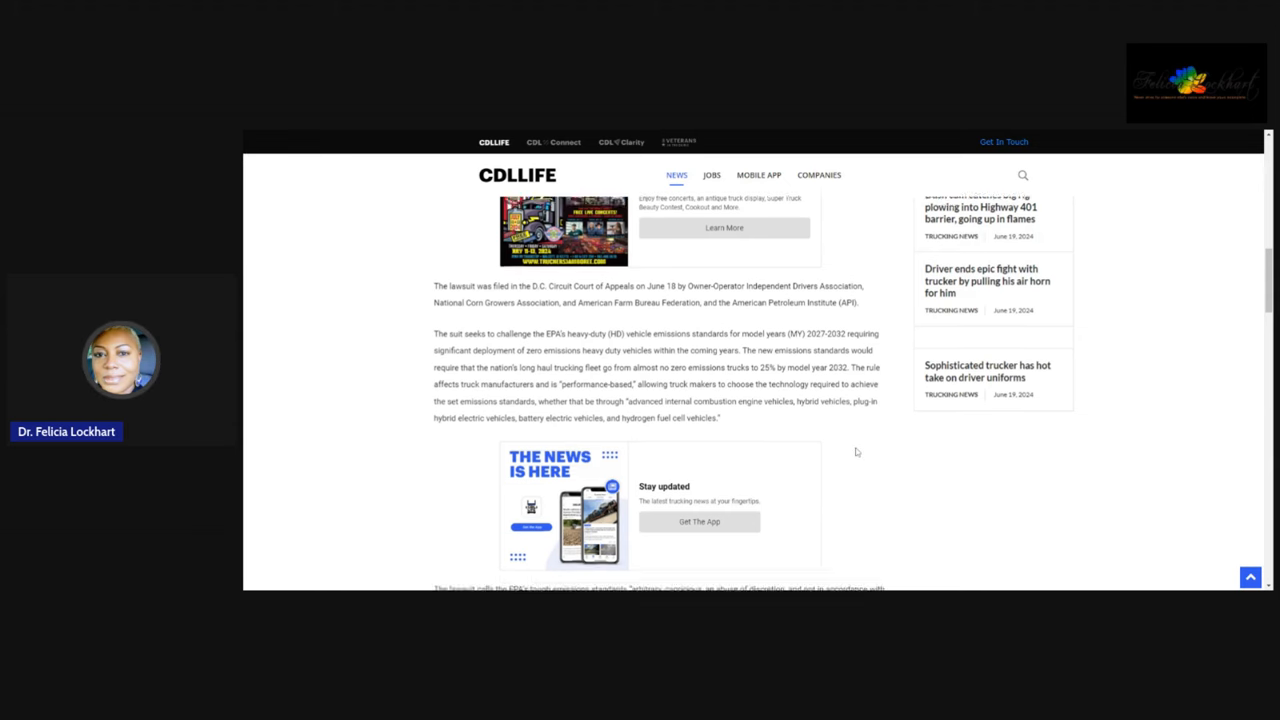
pyautogui.scroll(-3)
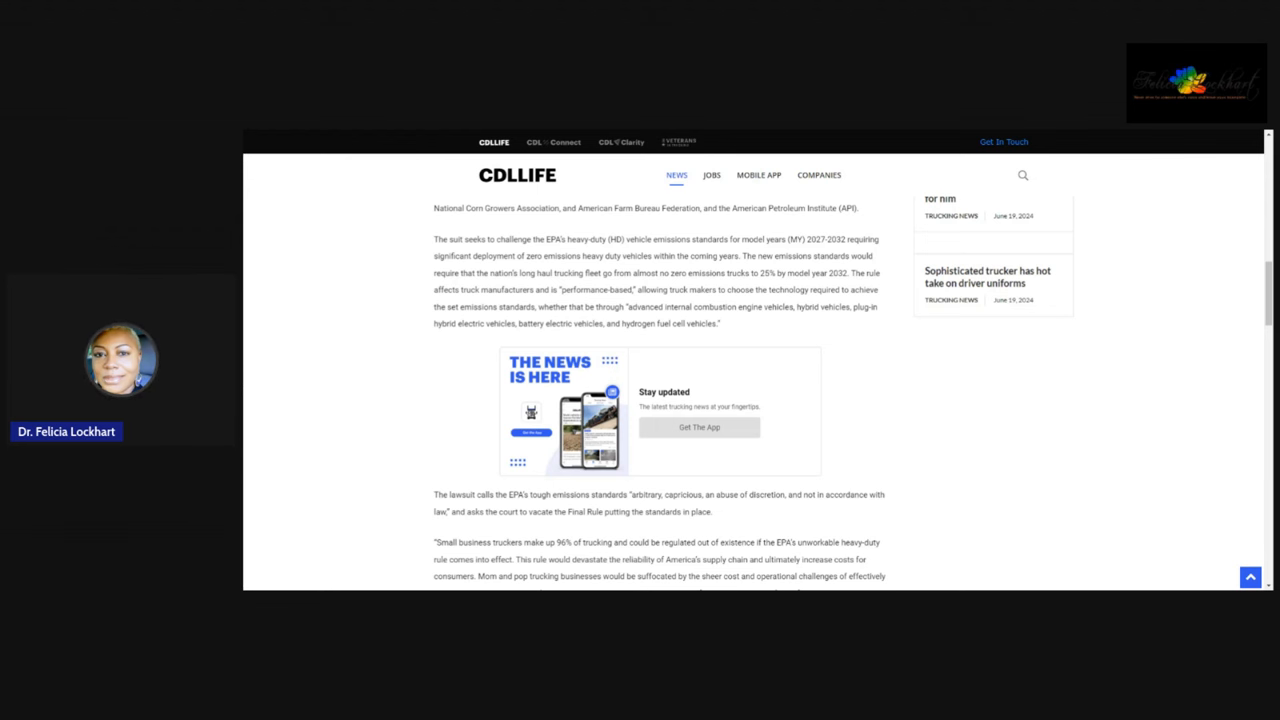
pyautogui.scroll(-3)
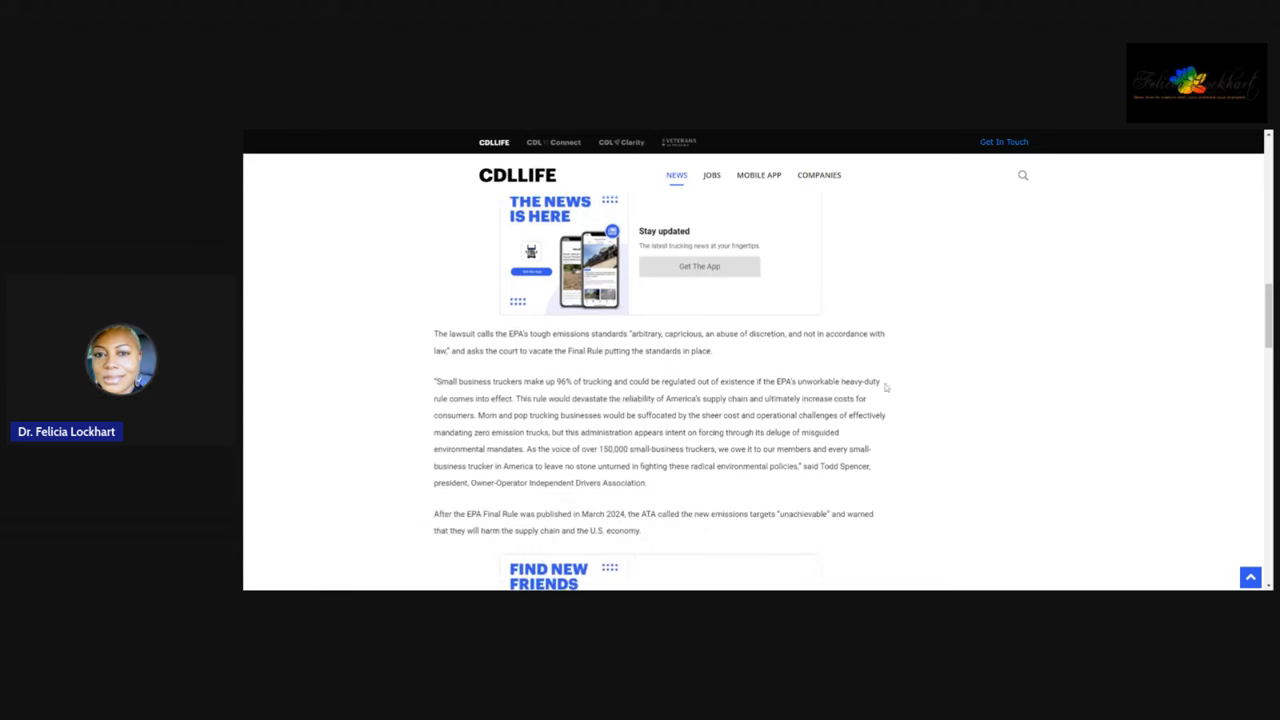
pyautogui.scroll(-3)
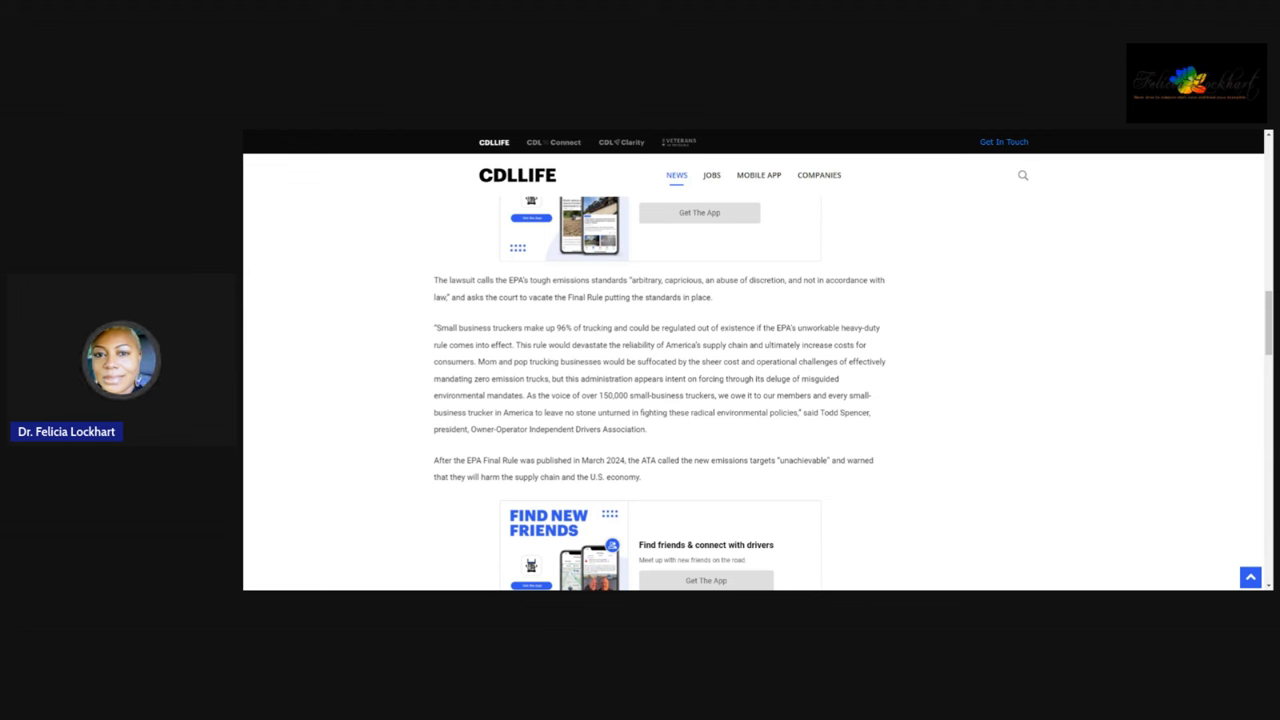
pyautogui.moveTo(940, 412)
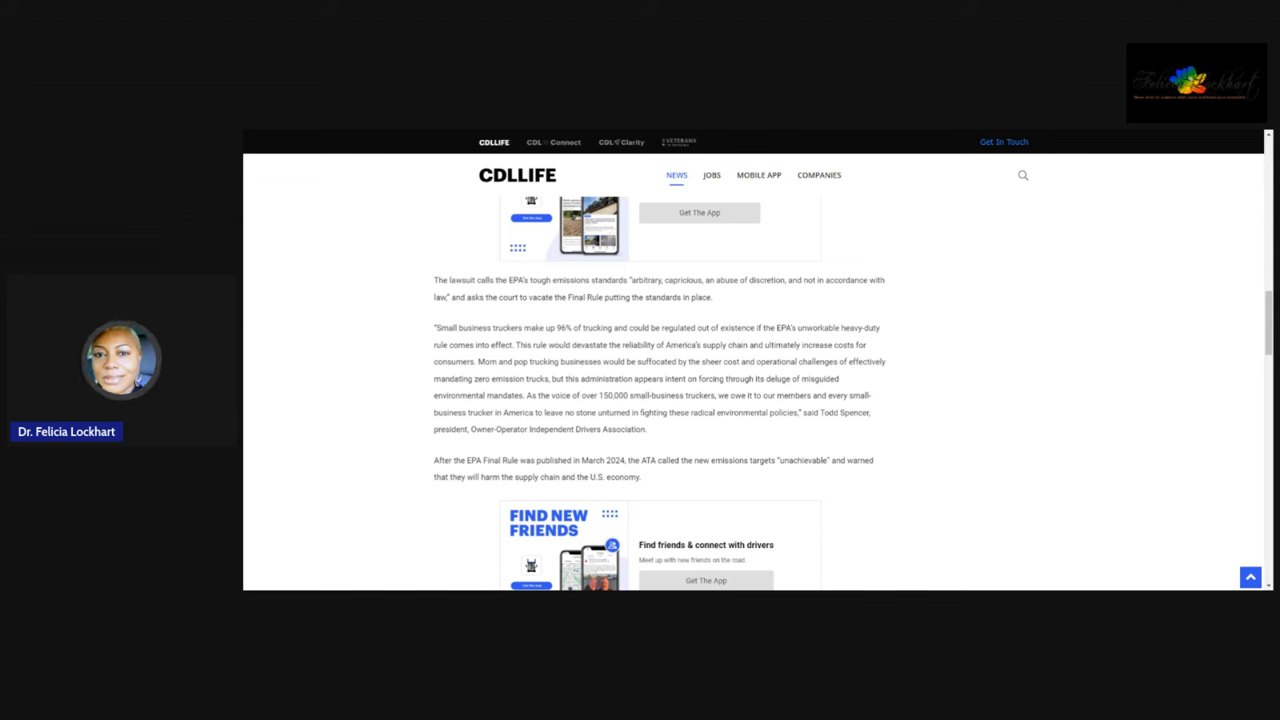
pyautogui.scroll(-3)
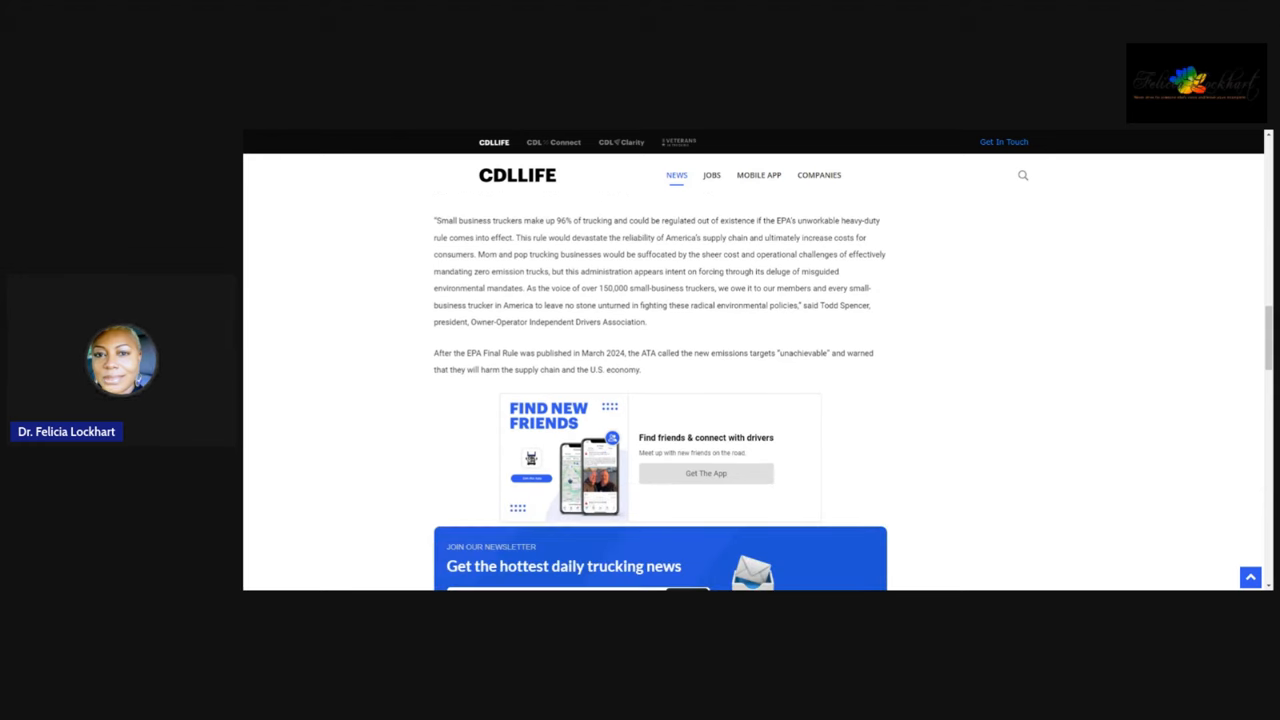
pyautogui.scroll(-3)
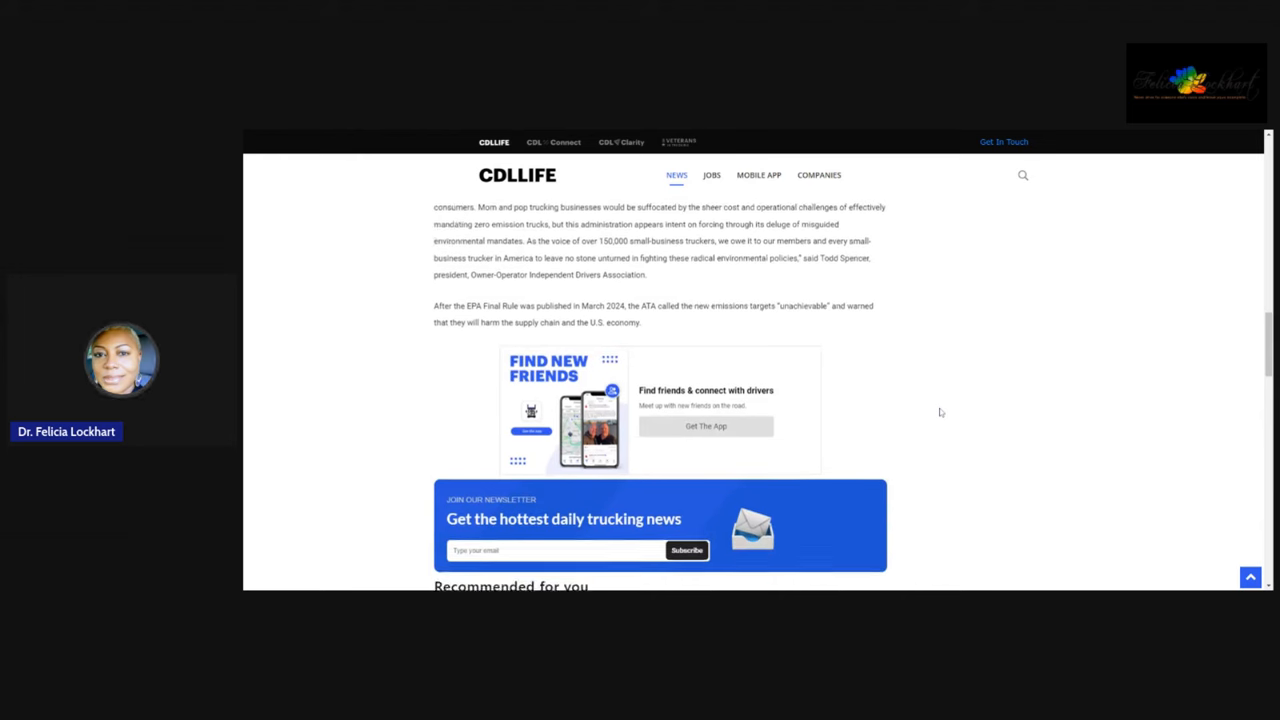
pyautogui.scroll(-3)
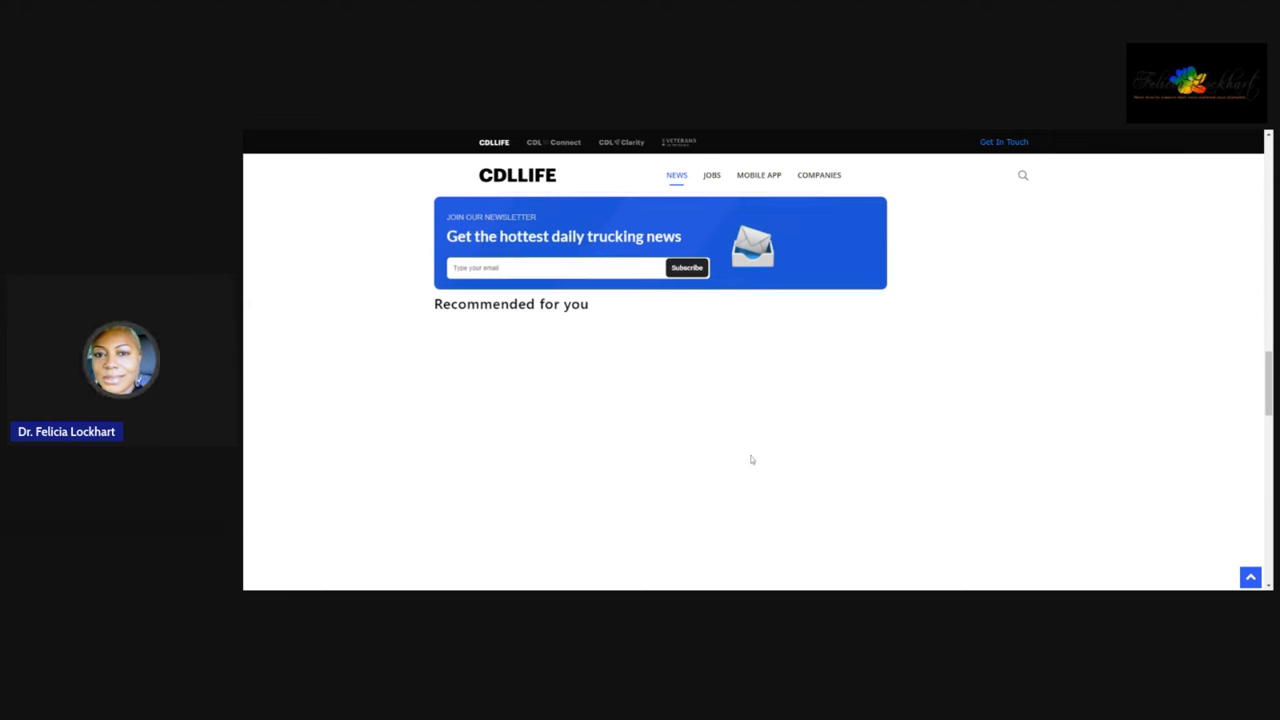
pyautogui.scroll(-3)
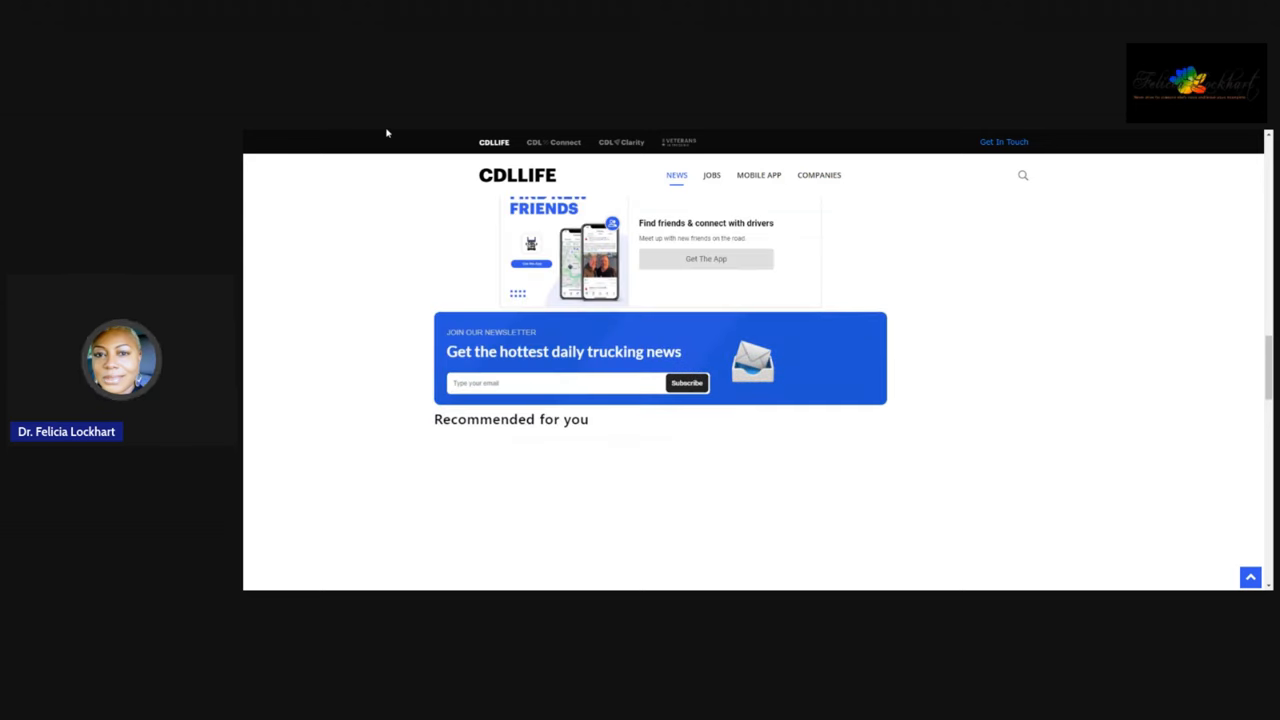